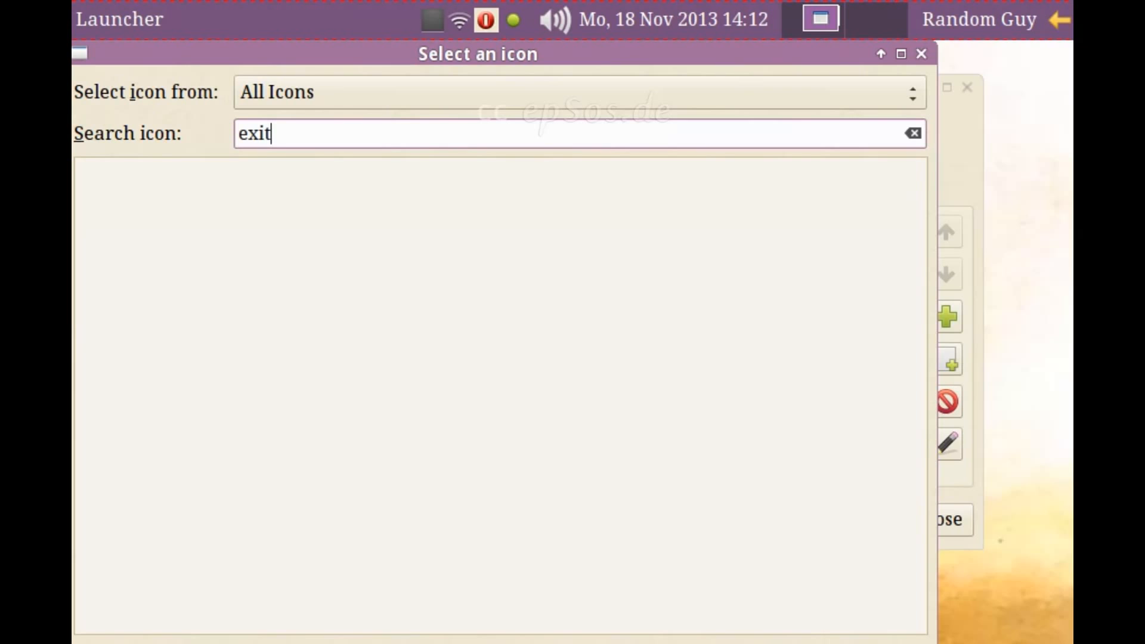
Search the icon picker across all categories for 'swi', 'off', then 'po'/'e'.
{"action": "left_click", "coordinate": [913, 133]}
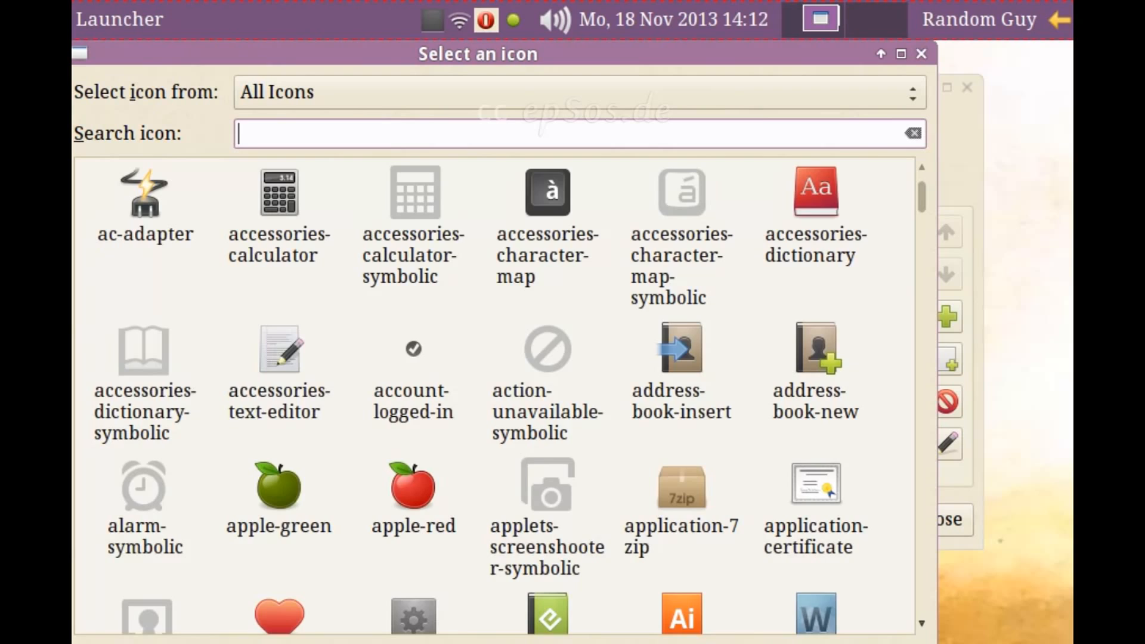
{"action": "type", "text": "swi"}
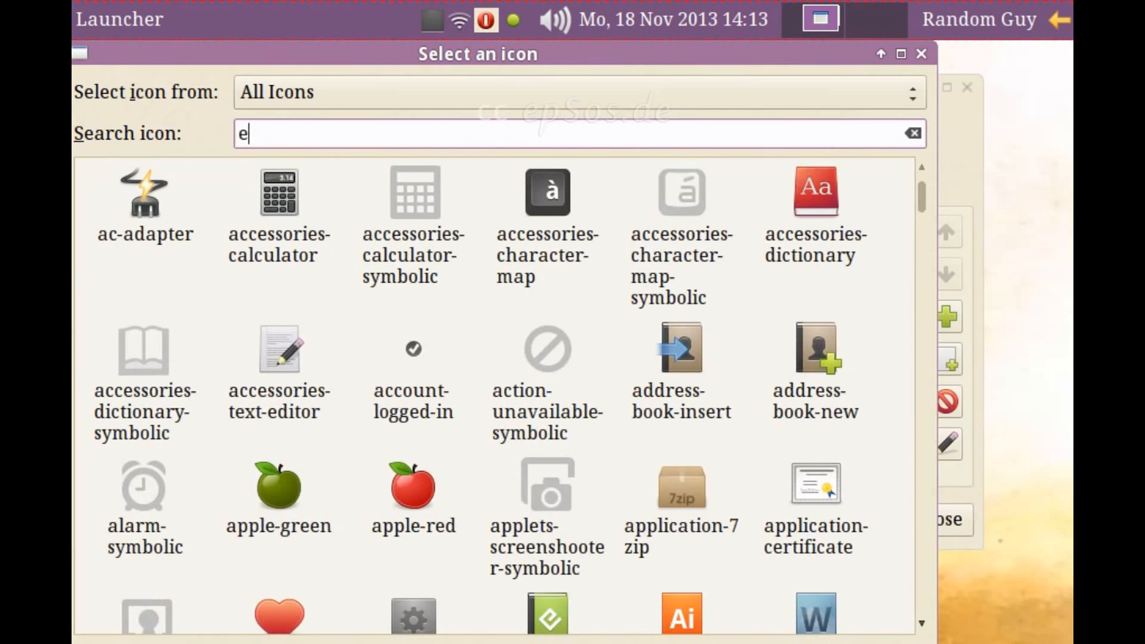
{"action": "type", "text": "off"}
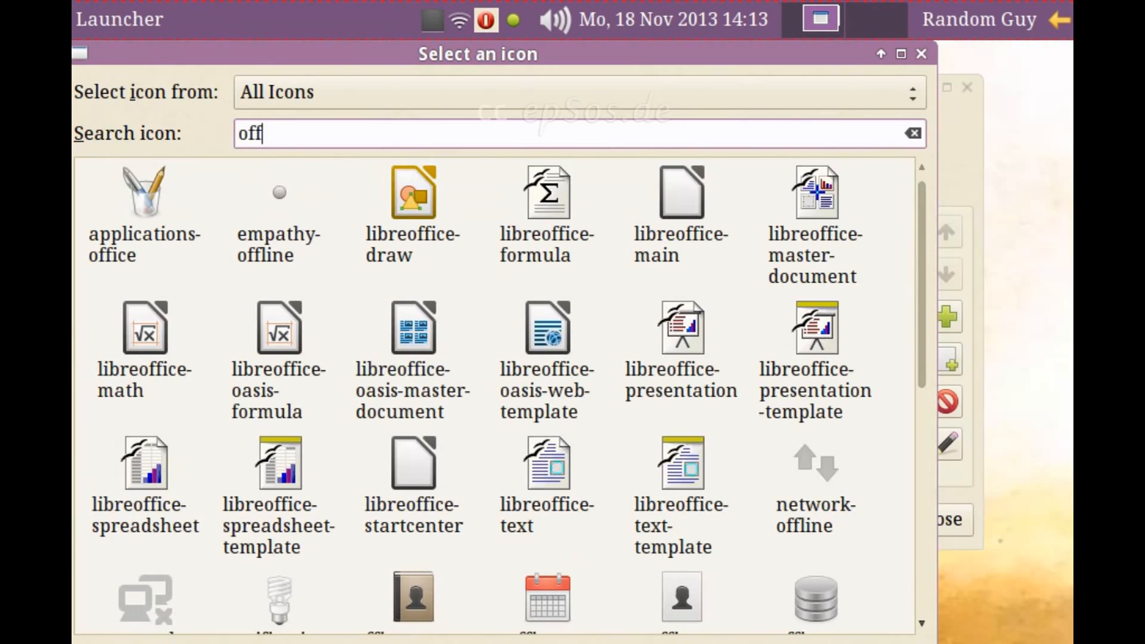
{"action": "mouse_move", "coordinate": [532, 100]}
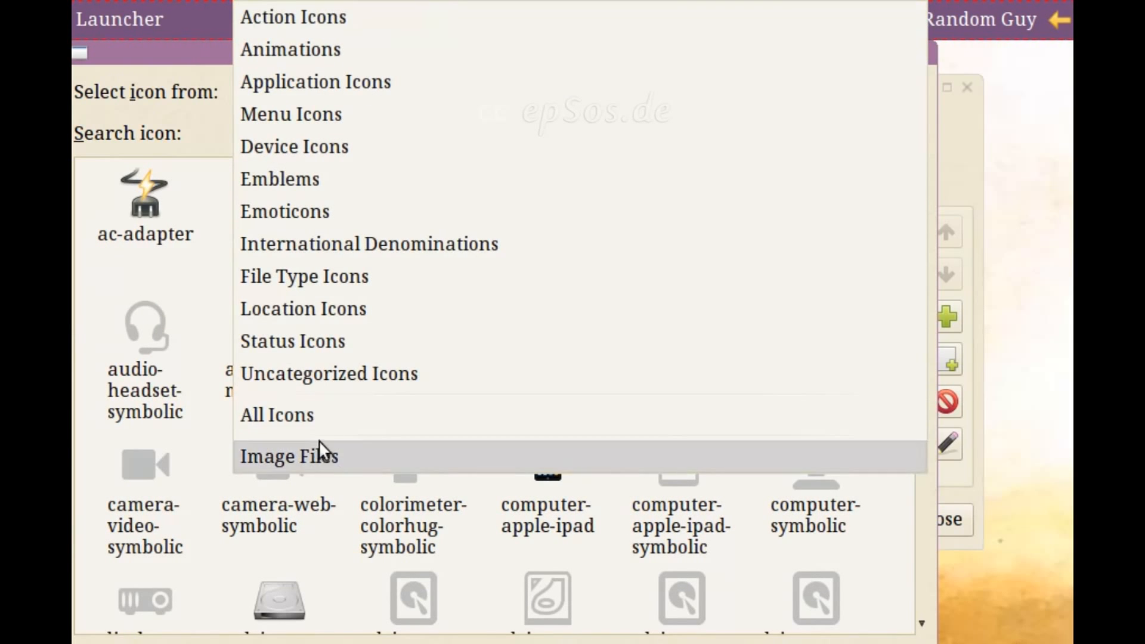
{"action": "left_click", "coordinate": [275, 415]}
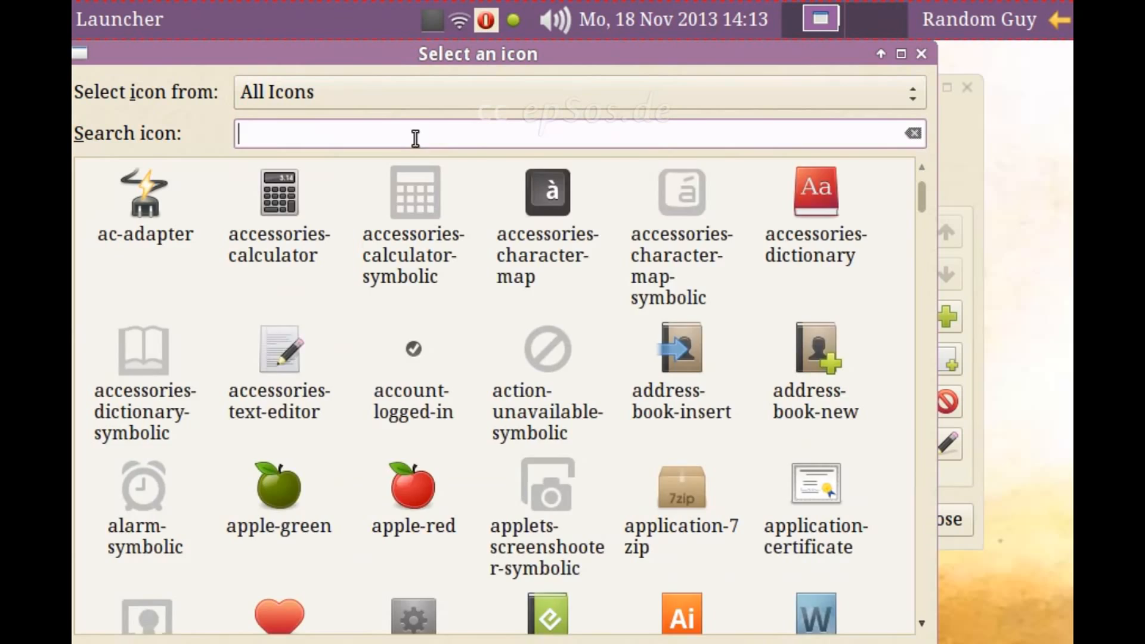
{"action": "type", "text": "po"}
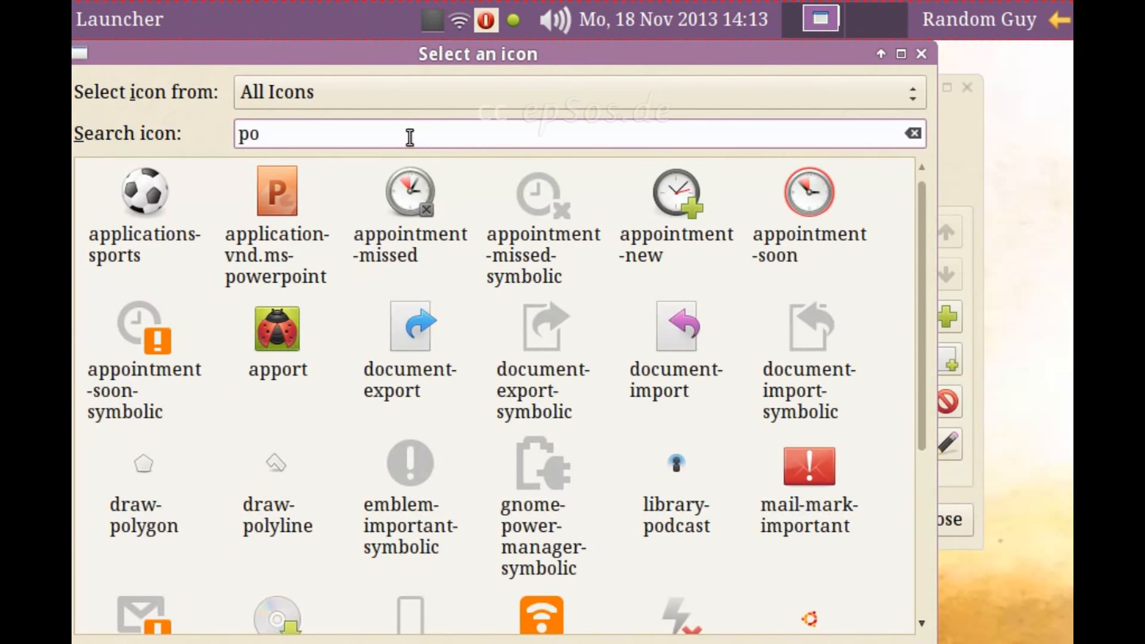
{"action": "type", "text": "e"}
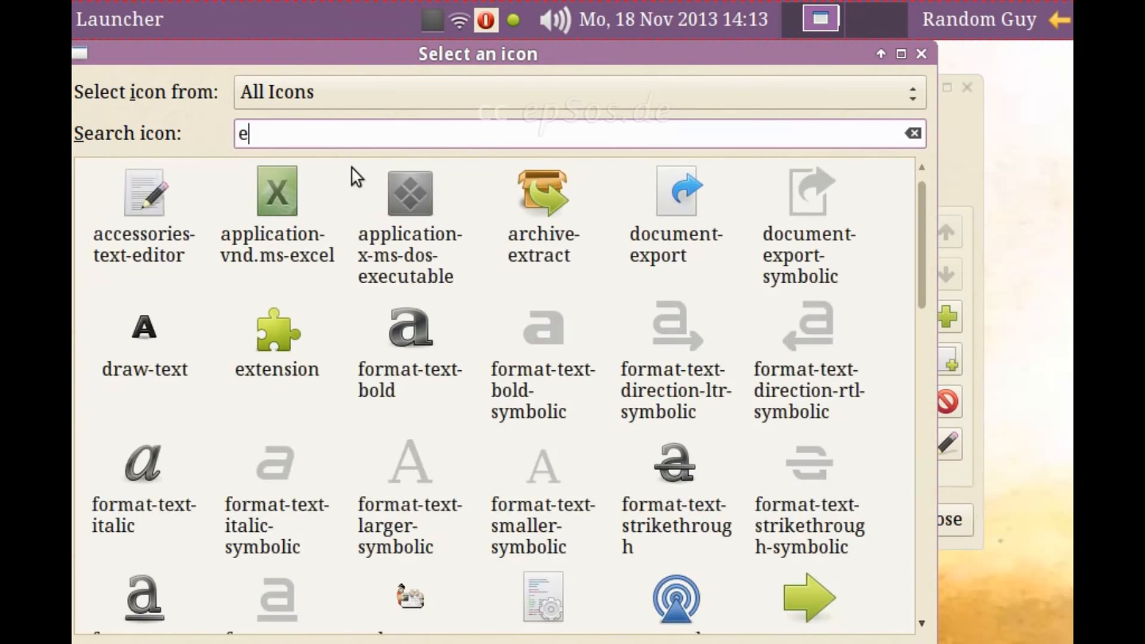
Try searches 'lo', 's', 'e', 'att', ending with 'powe' to narrow to power icons.
{"action": "type", "text": "lo"}
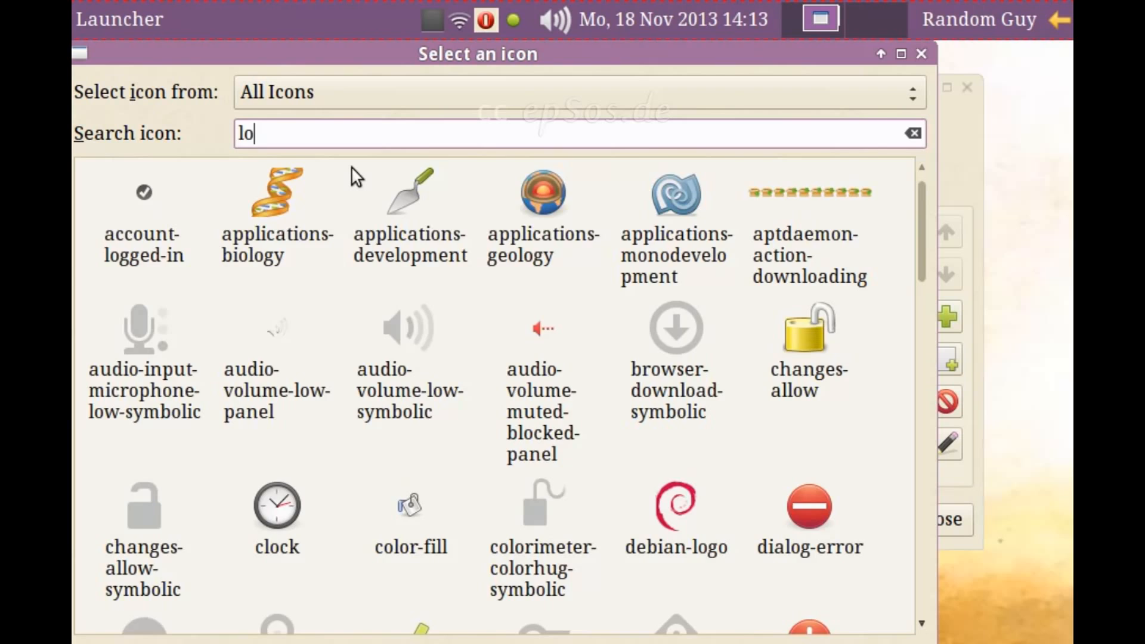
{"action": "type", "text": "s"}
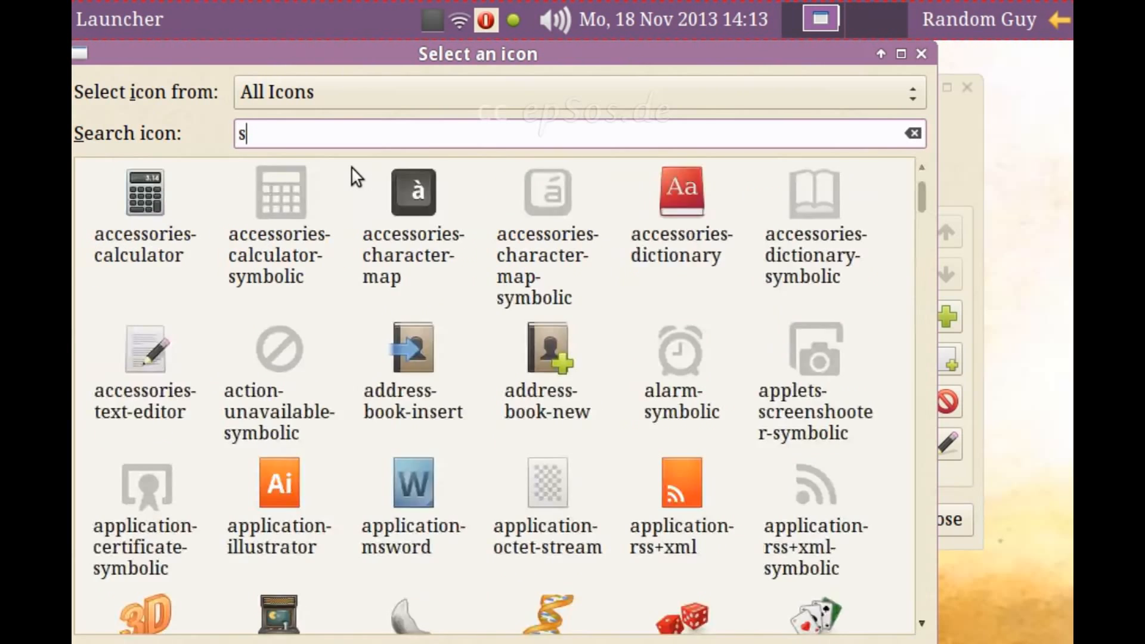
{"action": "type", "text": "e"}
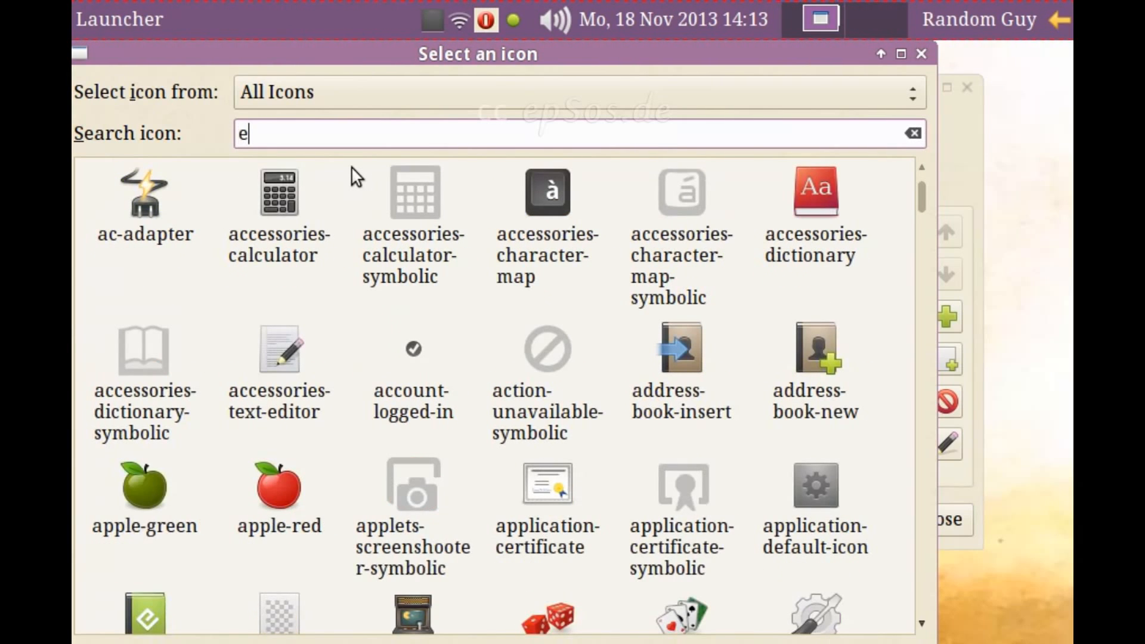
{"action": "type", "text": "att"}
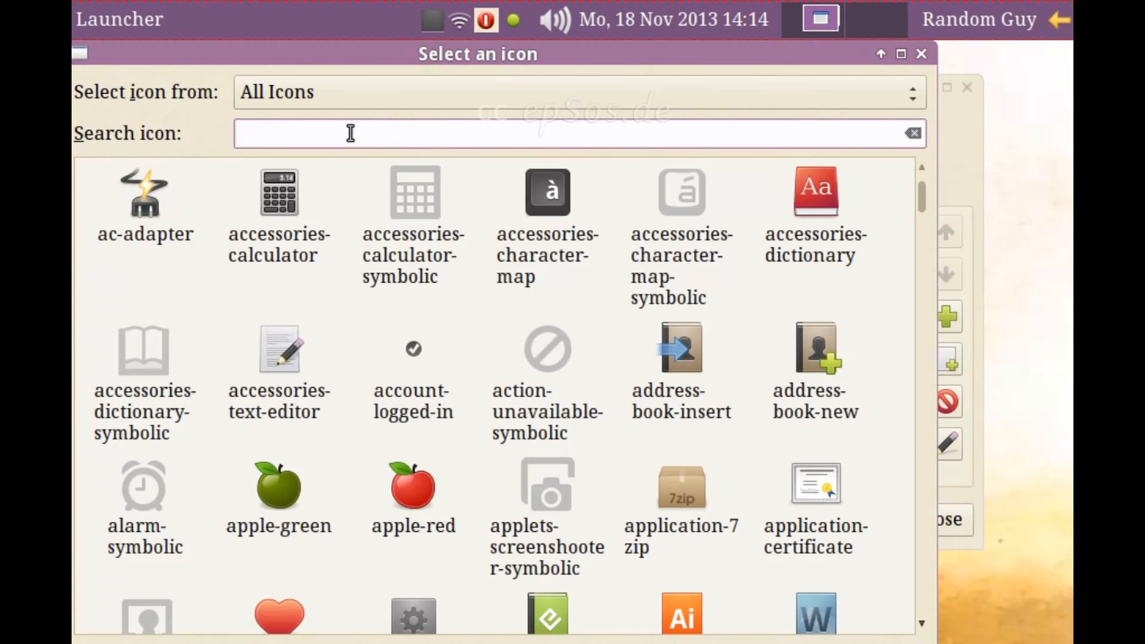
{"action": "type", "text": "powe"}
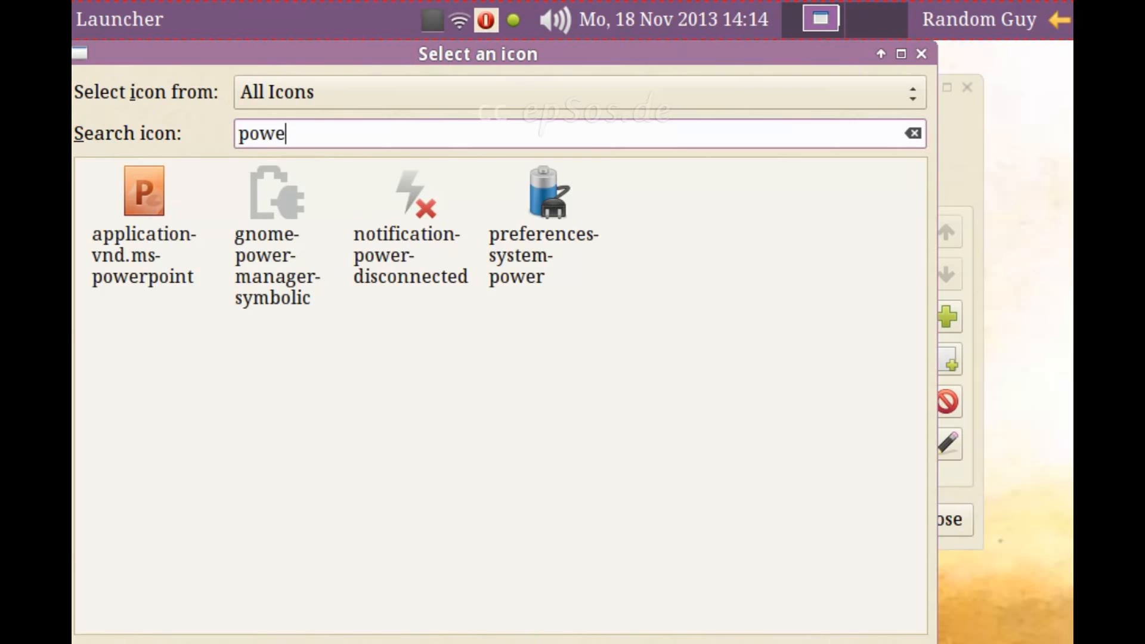
{"action": "left_click", "coordinate": [912, 134]}
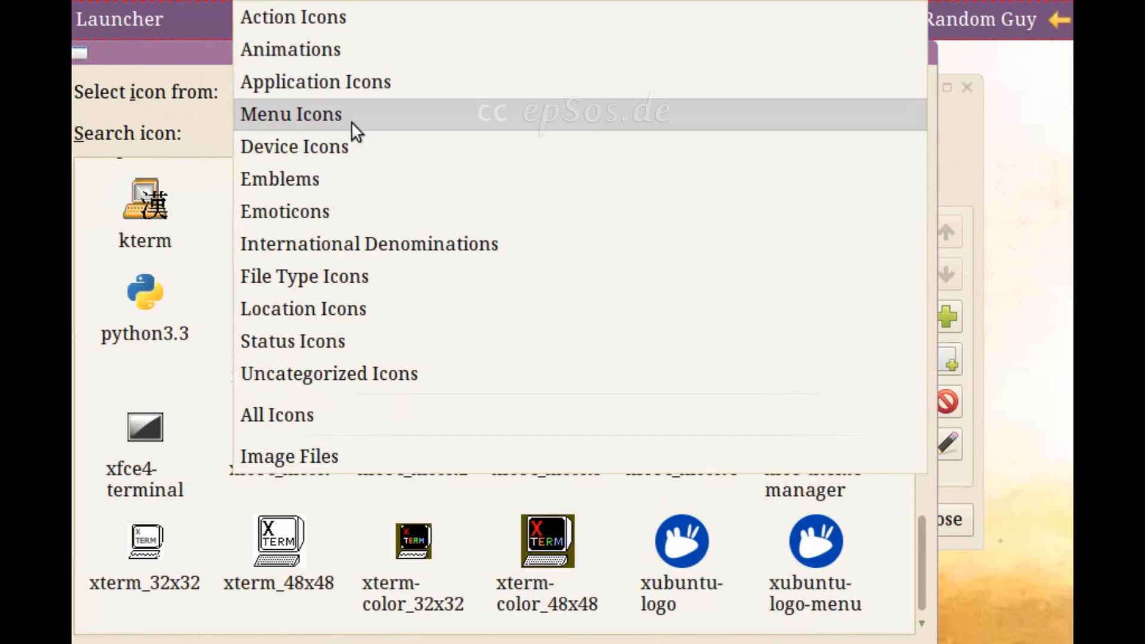
{"action": "mouse_move", "coordinate": [321, 296]}
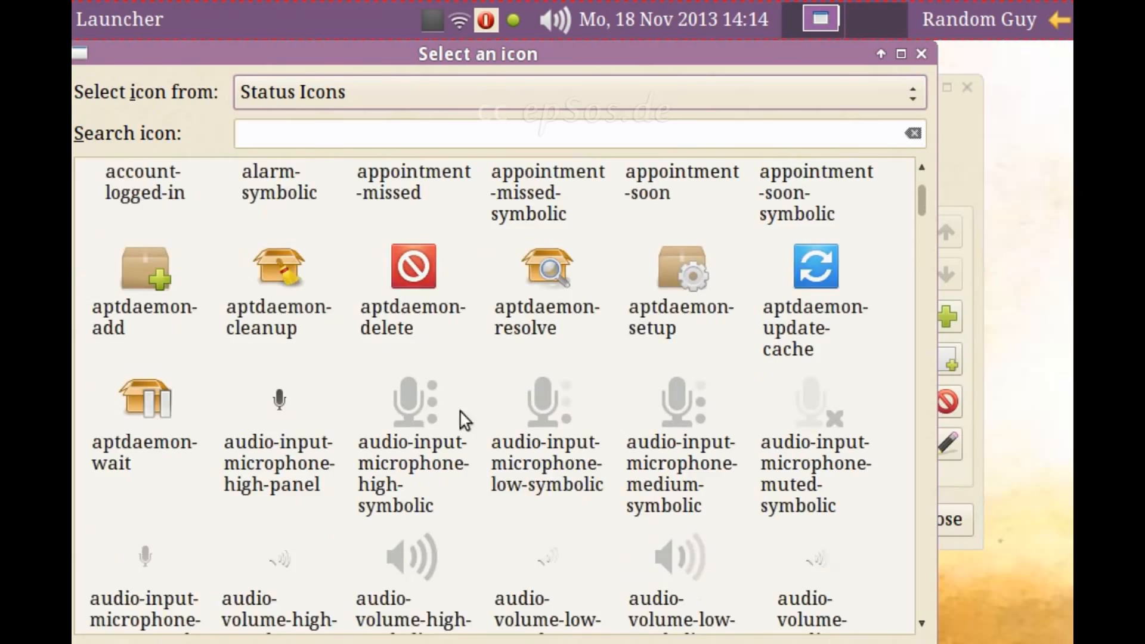
Scroll the Status Icons, search 'shut' and highlight the red system-shutdown icon.
{"action": "scroll", "scroll_direction": "down", "scroll_amount": 3}
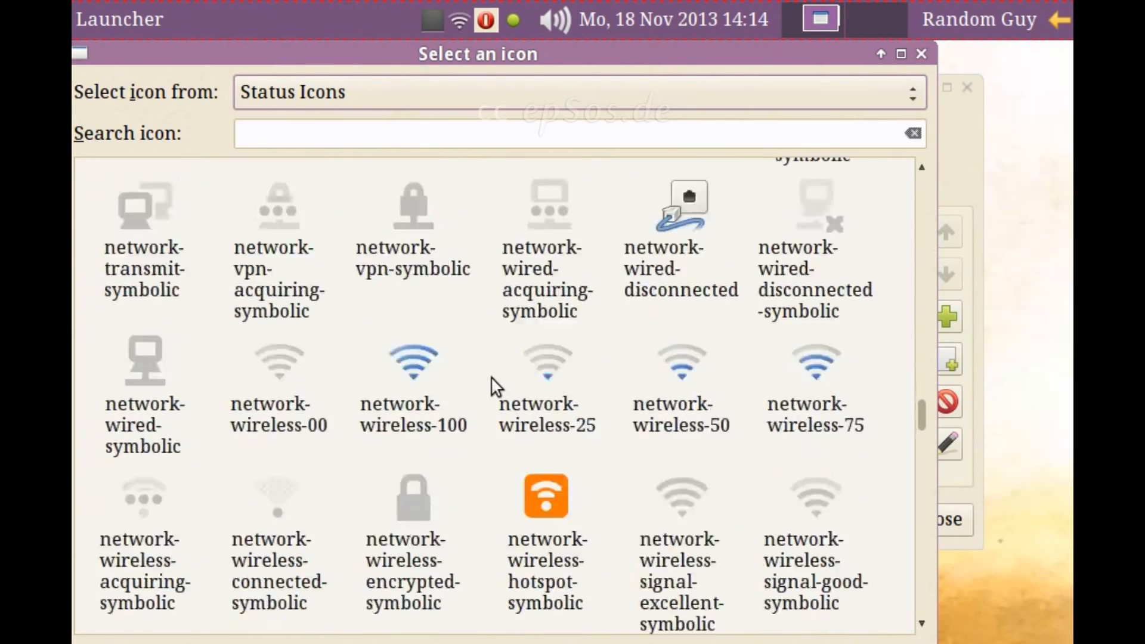
{"action": "scroll", "scroll_direction": "down", "scroll_amount": 3}
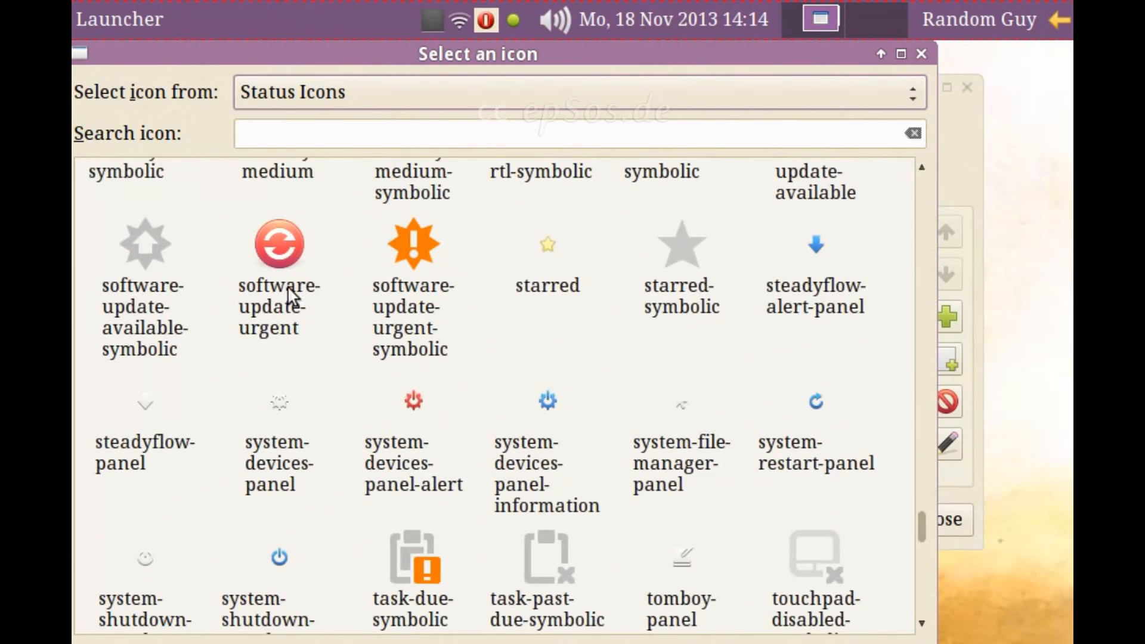
{"action": "type", "text": "shut"}
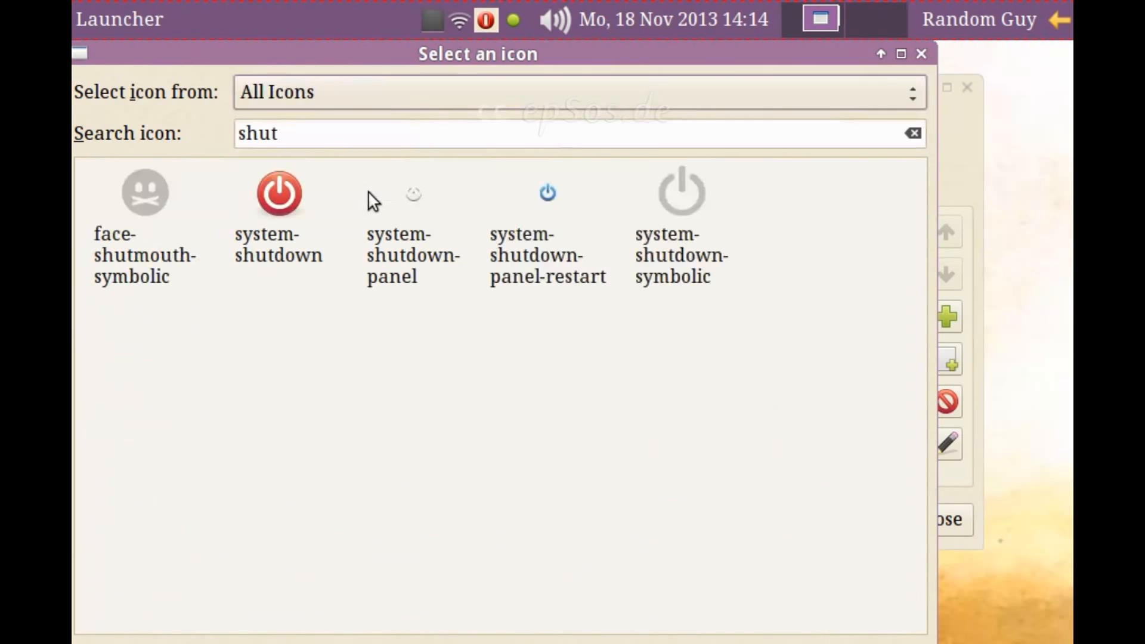
{"action": "left_click", "coordinate": [278, 193]}
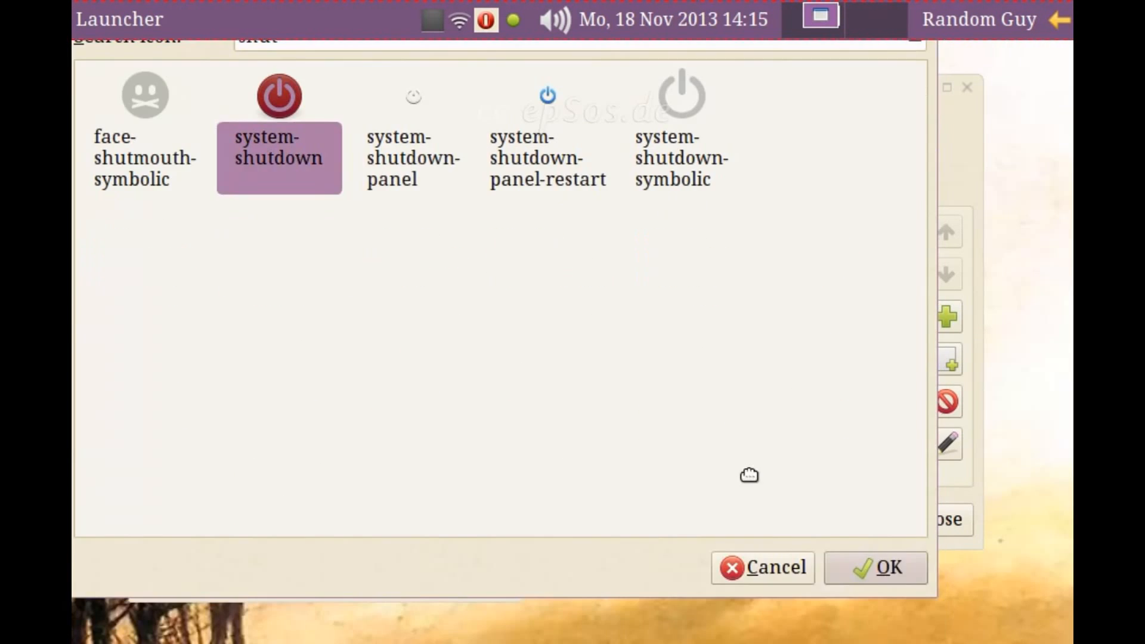
Confirm the system-shutdown icon and save the Log Out launcher.
{"action": "left_click", "coordinate": [885, 568]}
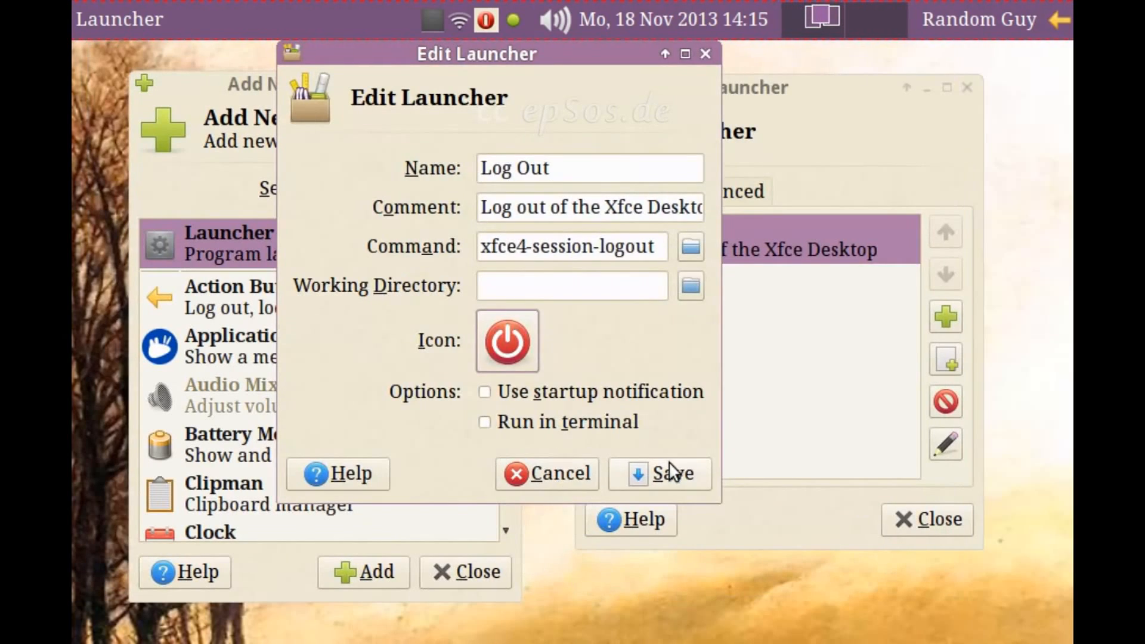
{"action": "left_click", "coordinate": [673, 474]}
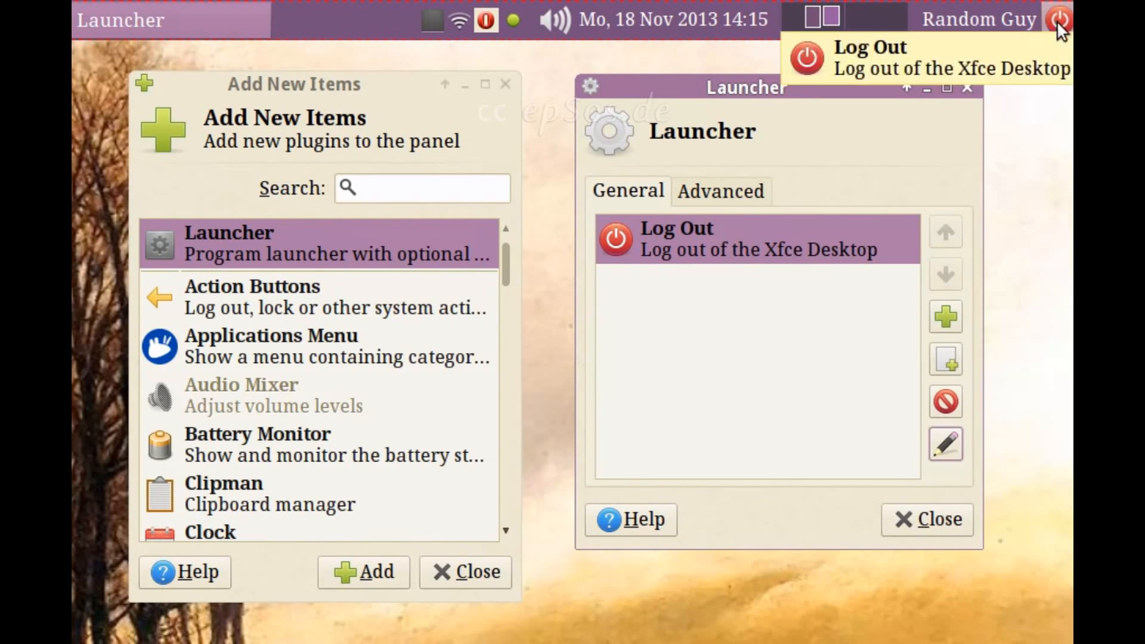
Remove the user-name menu plugin, leaving the red Log Out launcher on the panel.
{"action": "left_click", "coordinate": [1058, 19]}
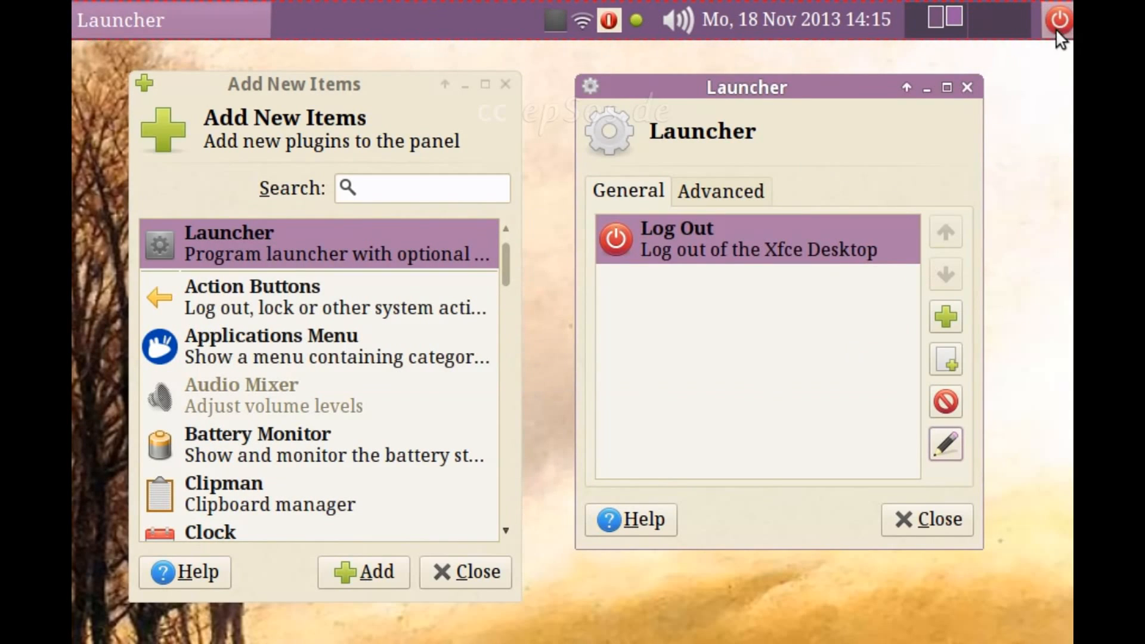
{"action": "mouse_move", "coordinate": [1060, 33]}
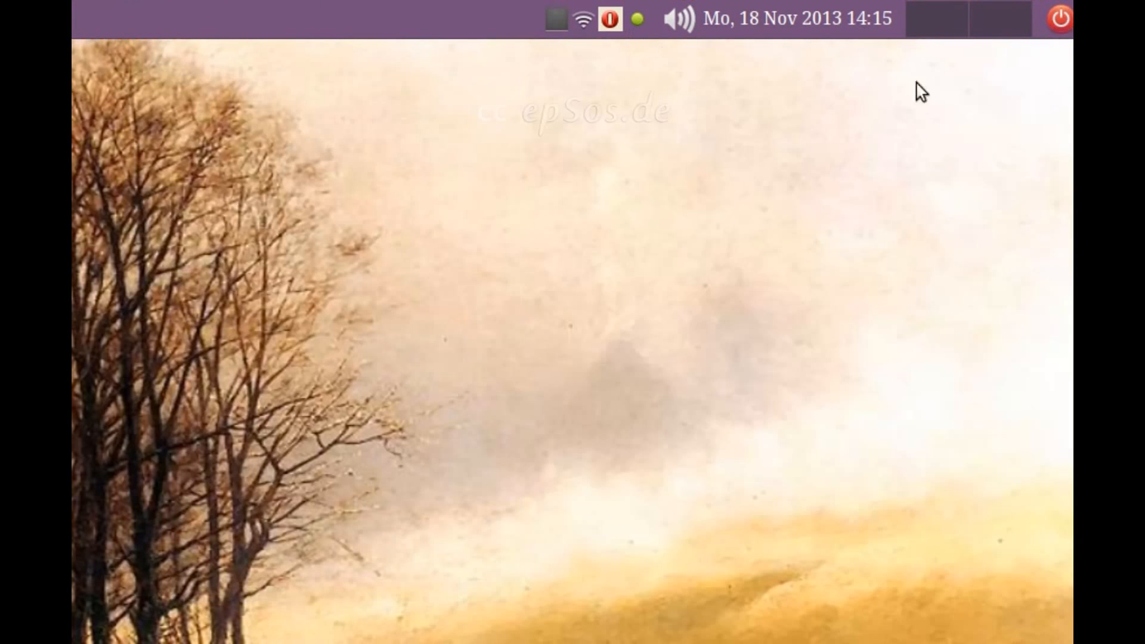
{"action": "mouse_move", "coordinate": [1031, 148]}
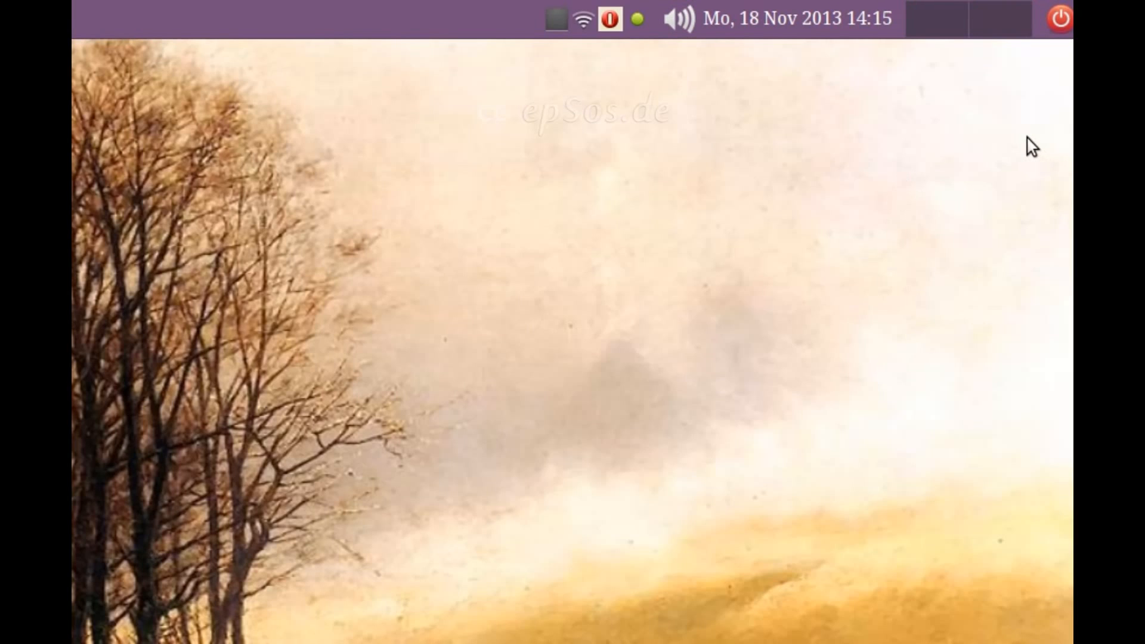
{"action": "mouse_move", "coordinate": [1051, 73]}
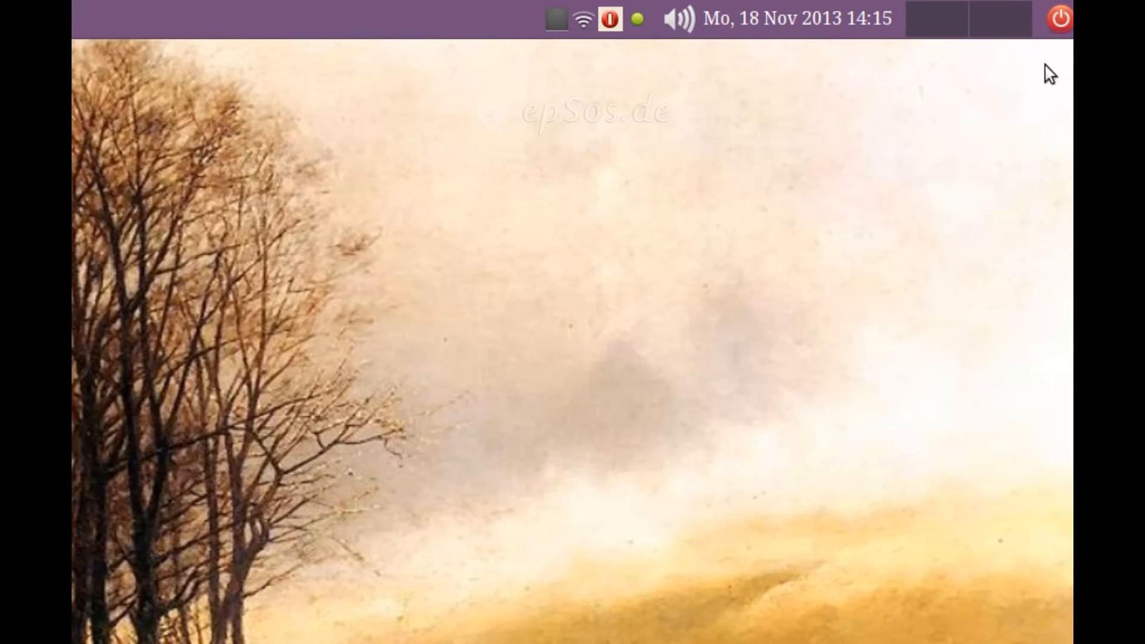
{"action": "left_click", "coordinate": [1057, 18]}
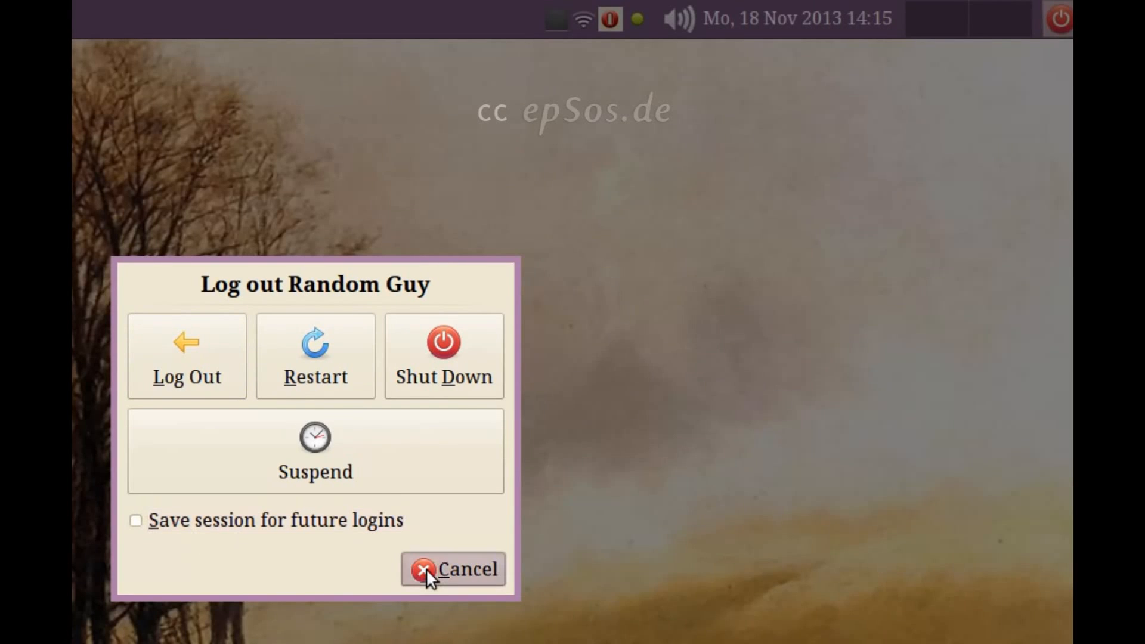
{"action": "left_click", "coordinate": [422, 570]}
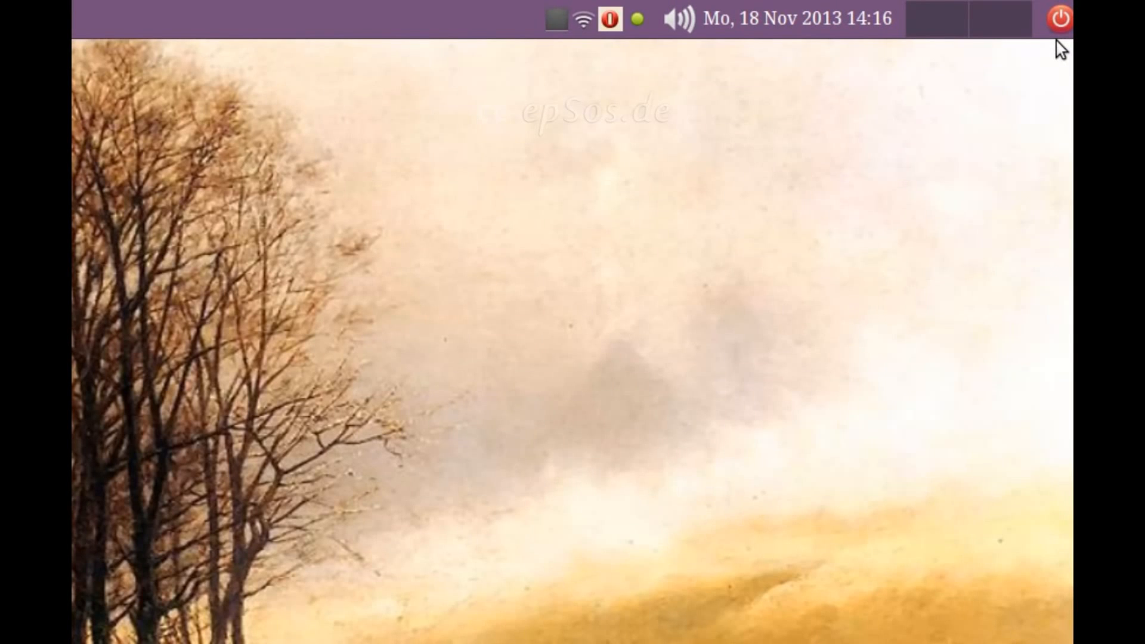
{"action": "mouse_move", "coordinate": [256, 296]}
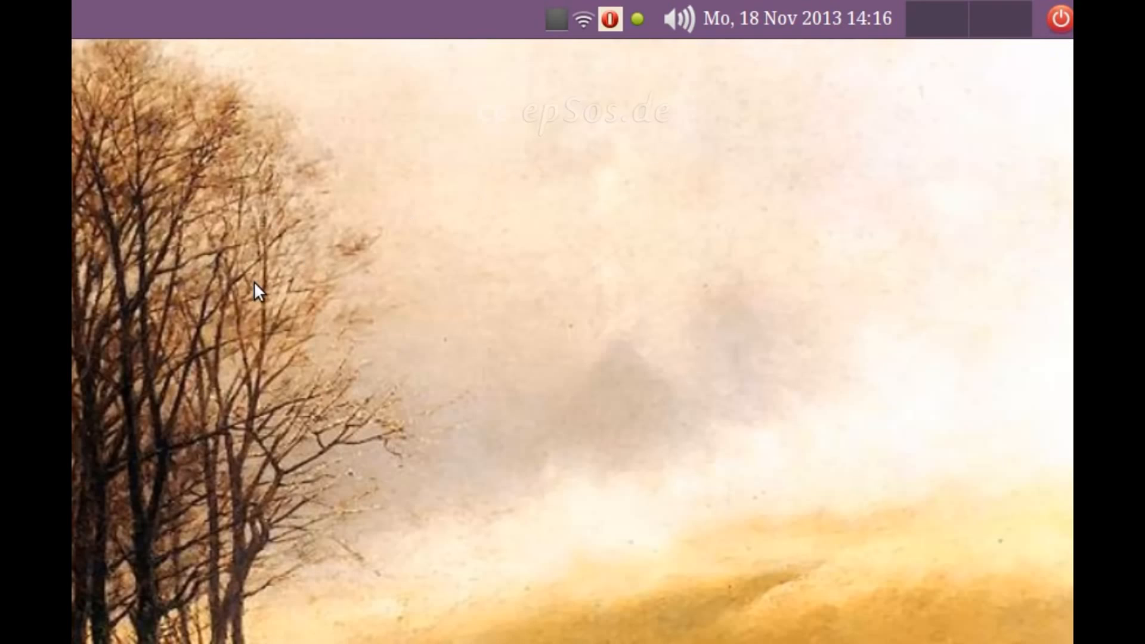